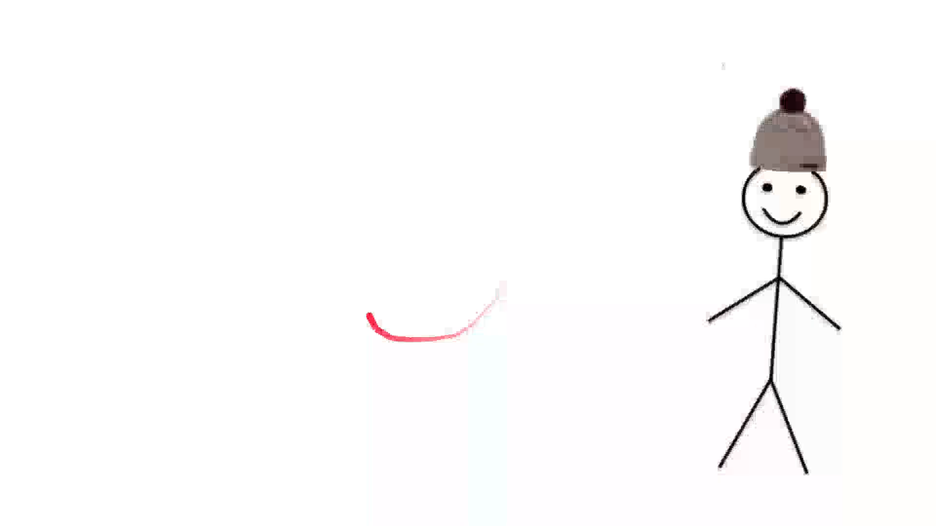
{"action": "left_click_drag", "start_coordinate": [367, 320], "coordinate": [534, 281]}
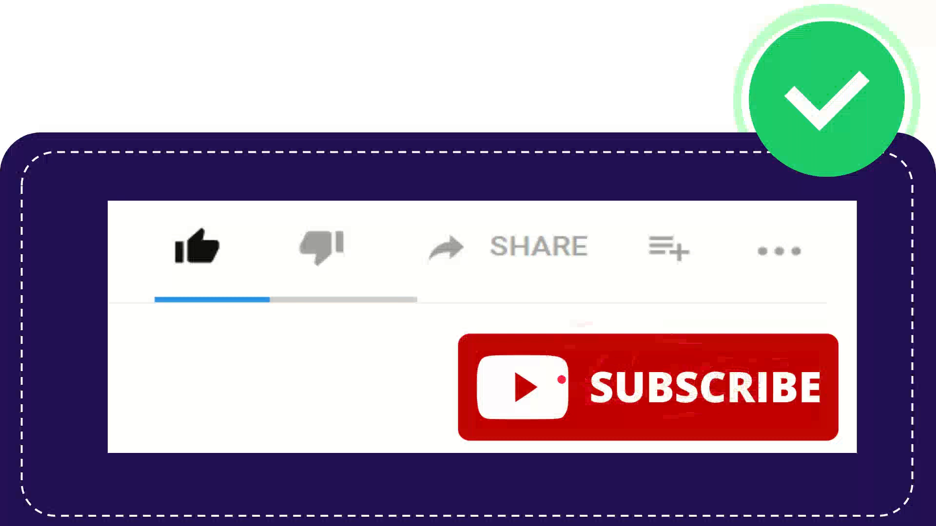
{"action": "left_click", "coordinate": [197, 248]}
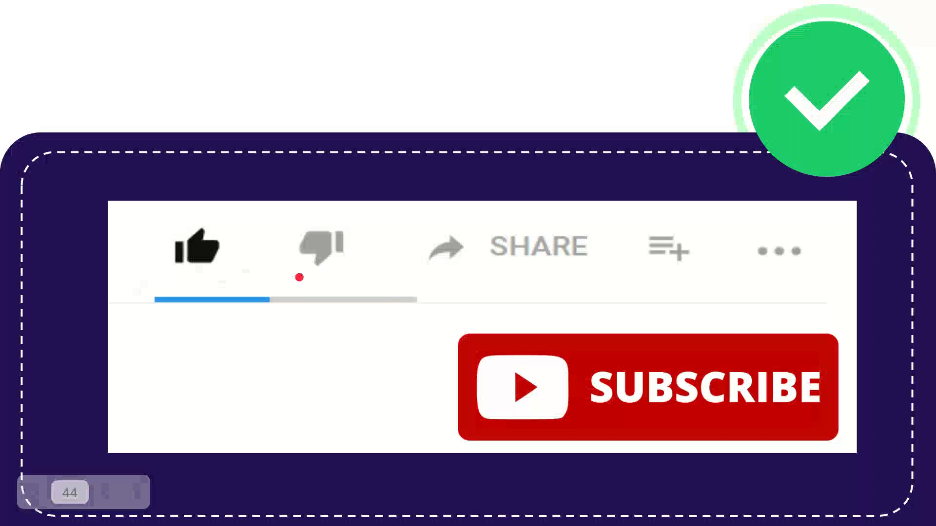
{"action": "left_click", "coordinate": [319, 246]}
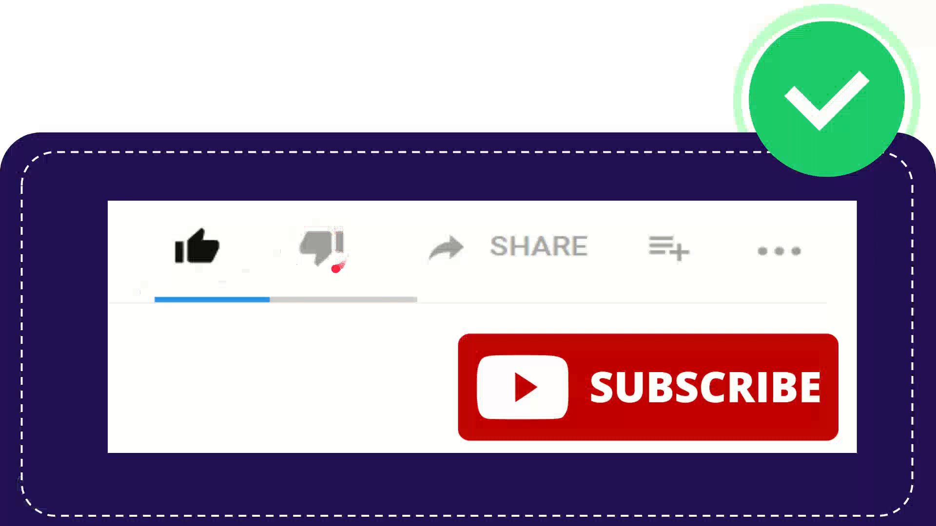